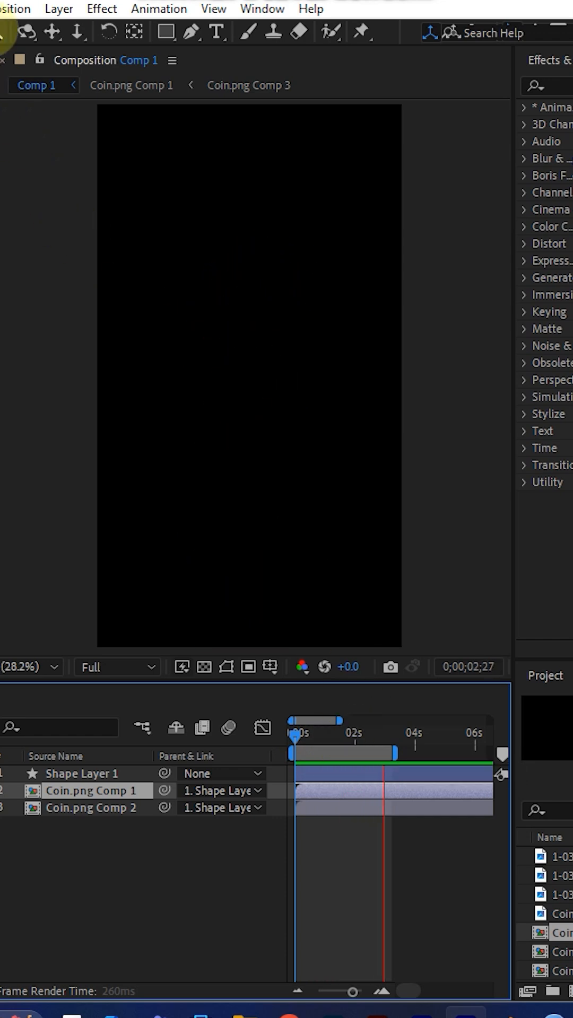
Step: Bring up the Composition menu listing the comp commands
click(209, 12)
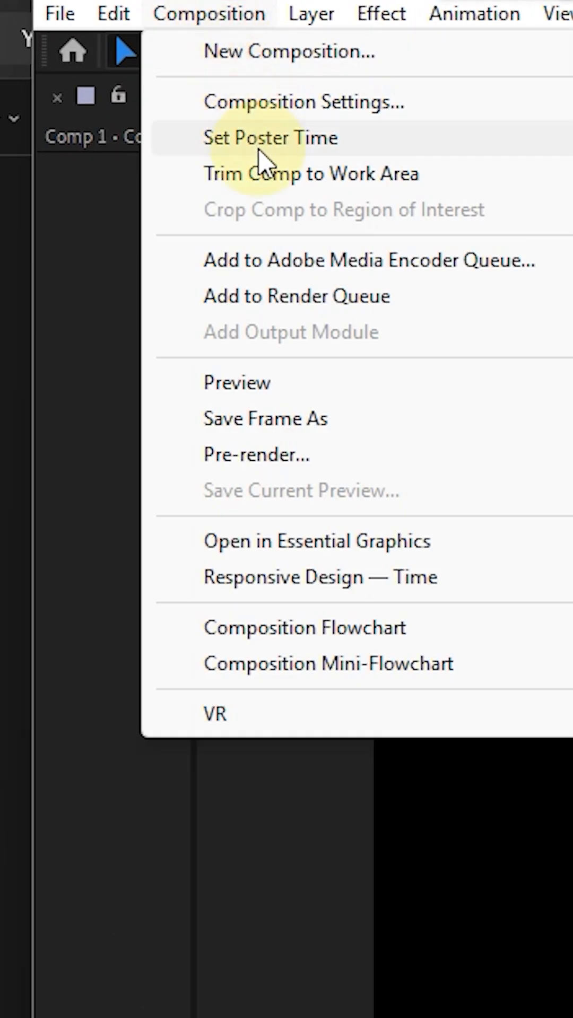
mouse_move(403, 282)
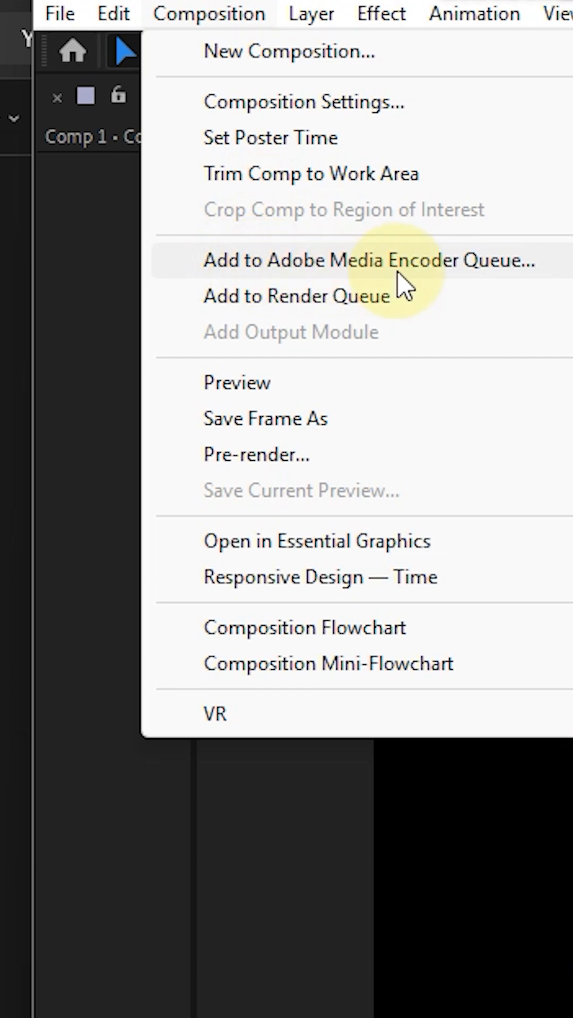
mouse_move(455, 279)
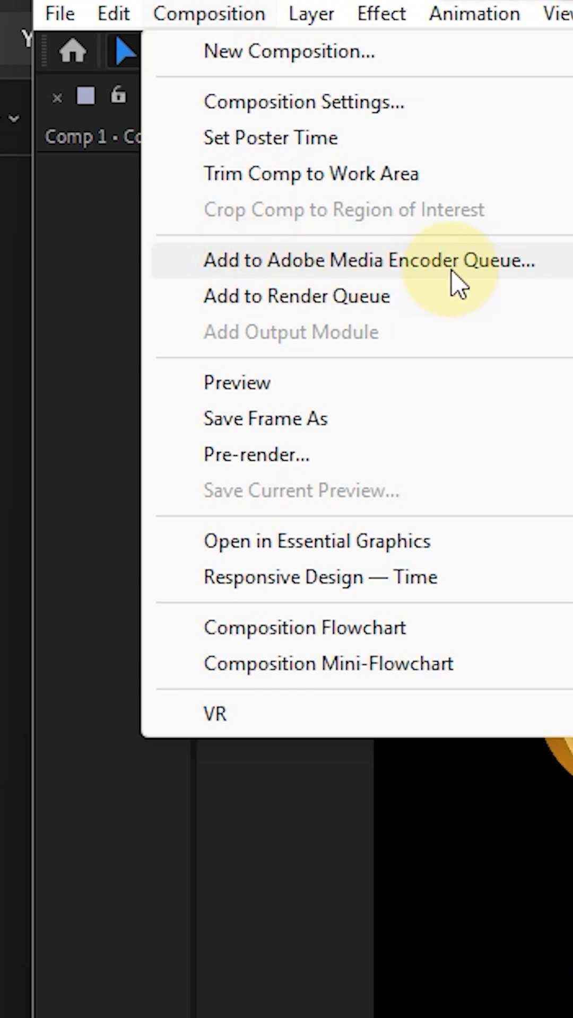
Step: Send Comp 1 to the Adobe Media Encoder queue
click(370, 261)
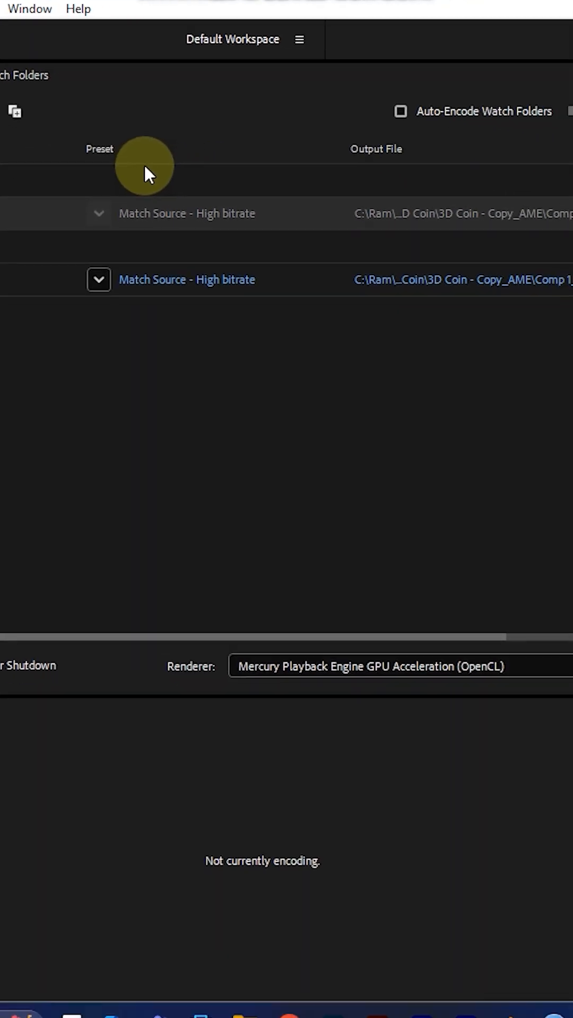
mouse_move(11, 291)
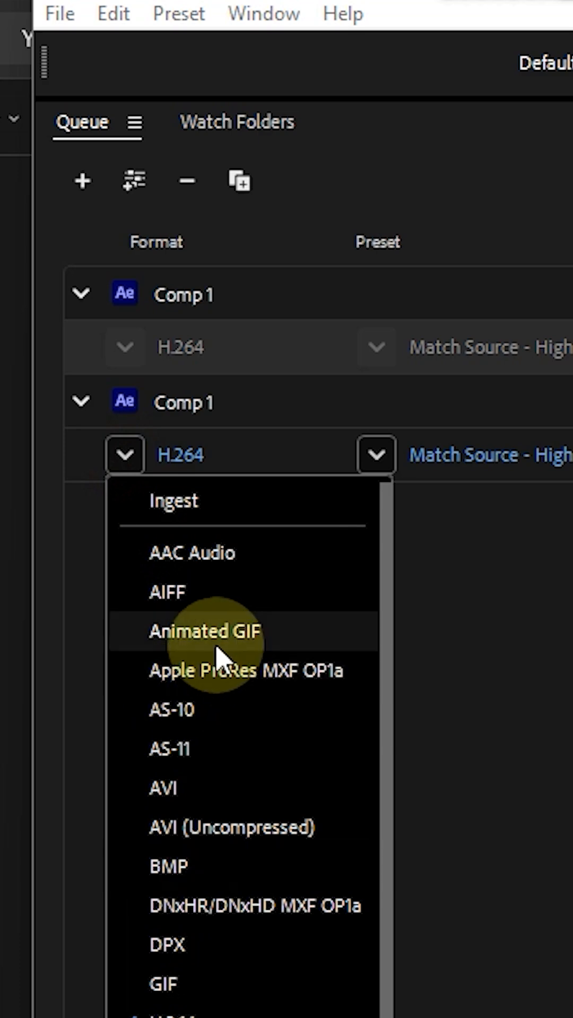
Step: Set the new Comp 1 queue item's format to Animated GIF
click(204, 631)
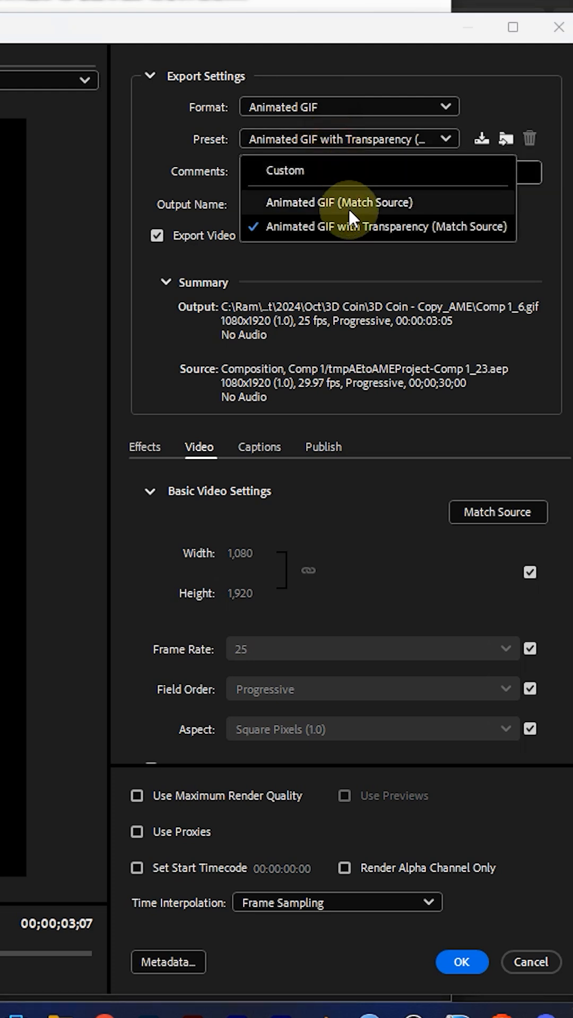
mouse_move(358, 229)
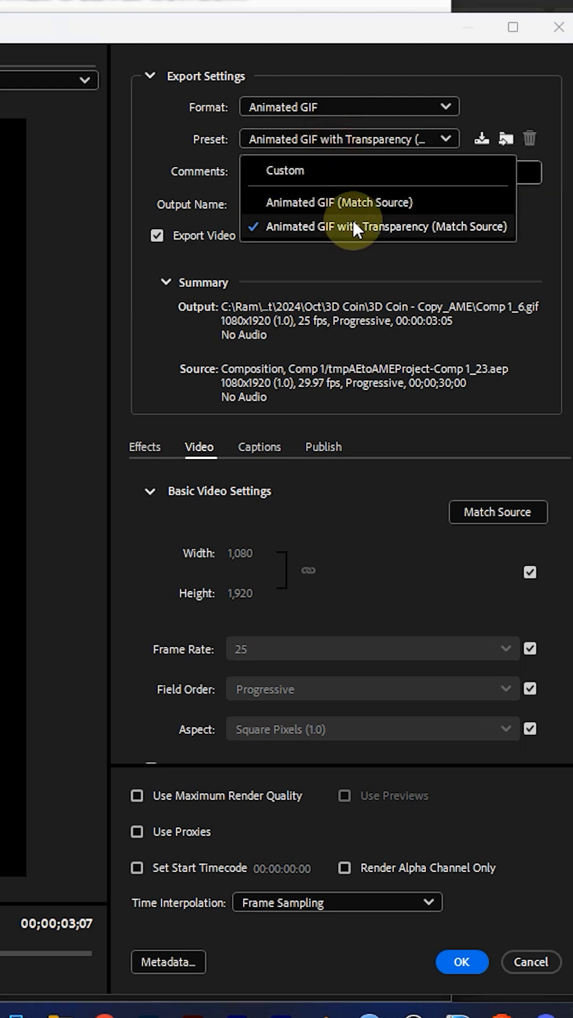
mouse_move(364, 217)
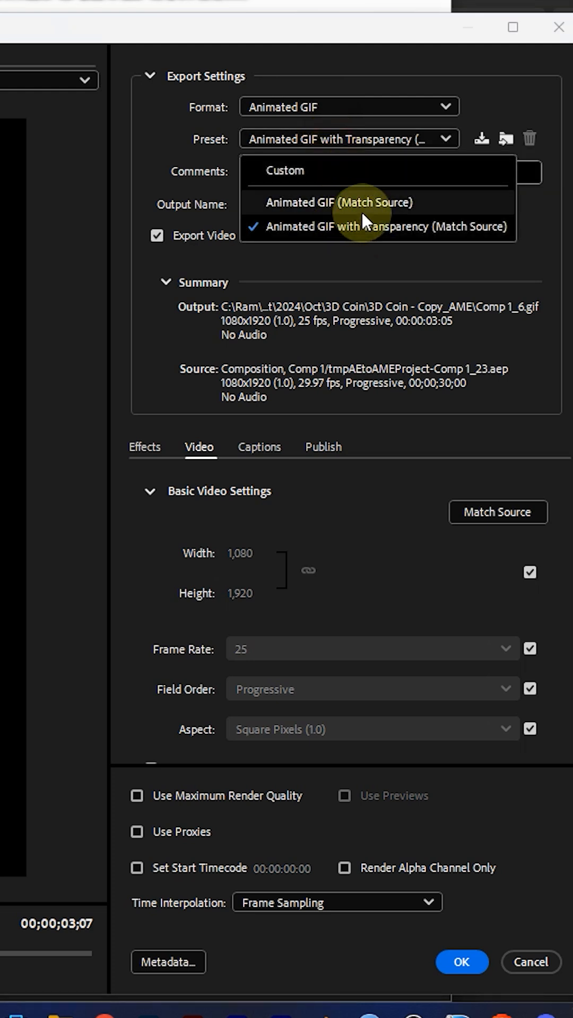
mouse_move(354, 215)
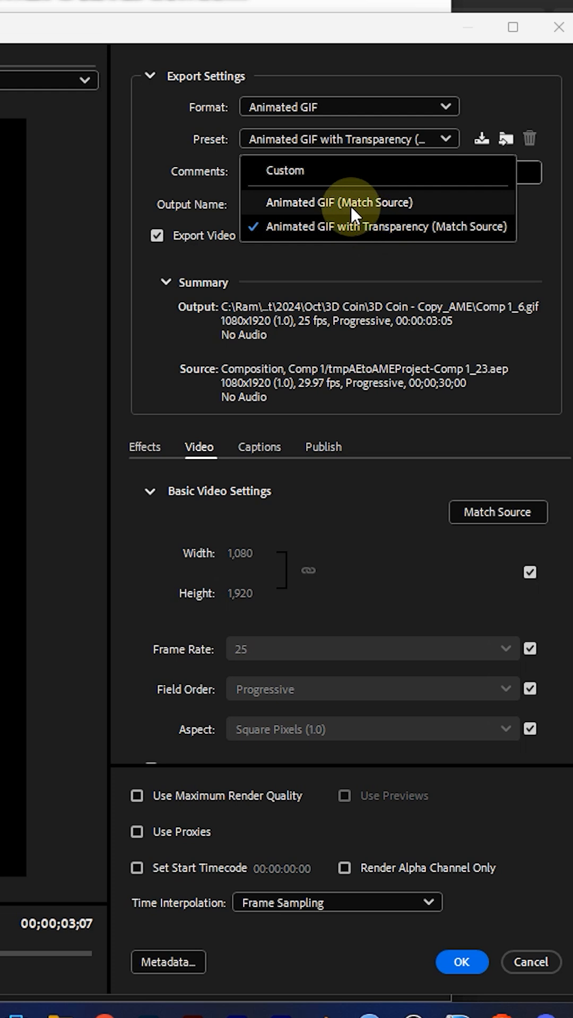
mouse_move(474, 260)
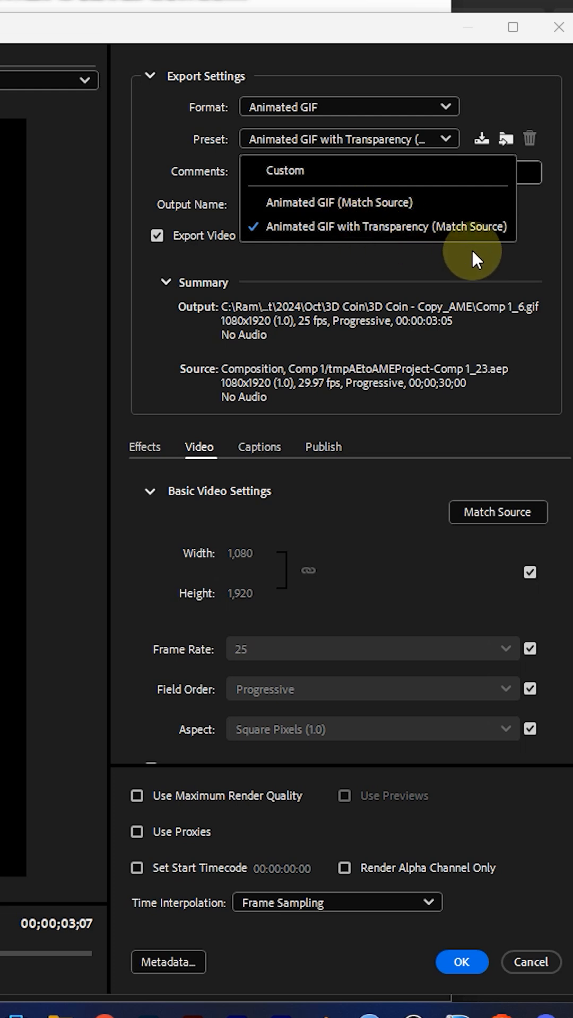
Step: Keep the Animated GIF with Transparency preset and rename the output file to gif.gif
click(378, 227)
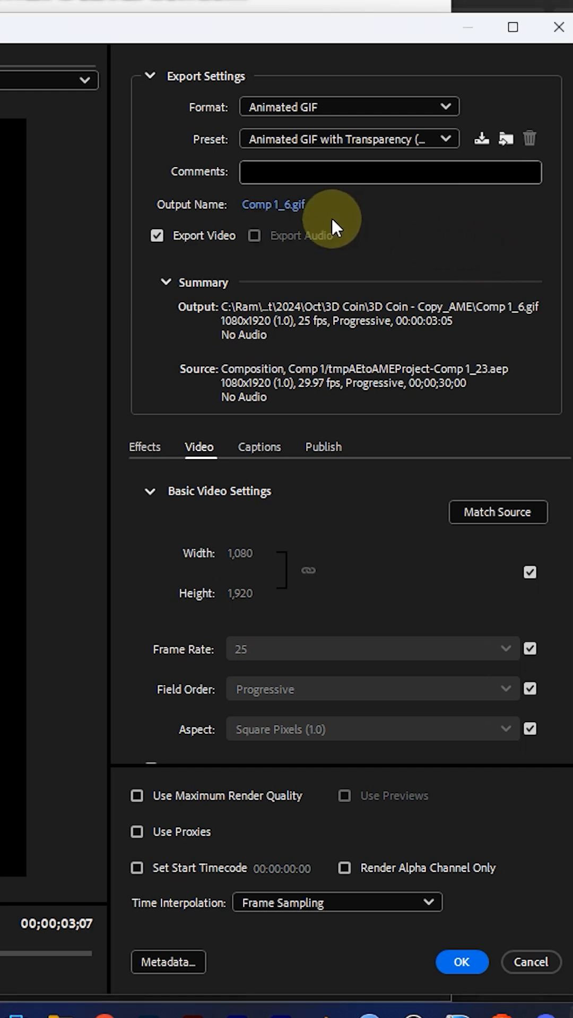
click(274, 203)
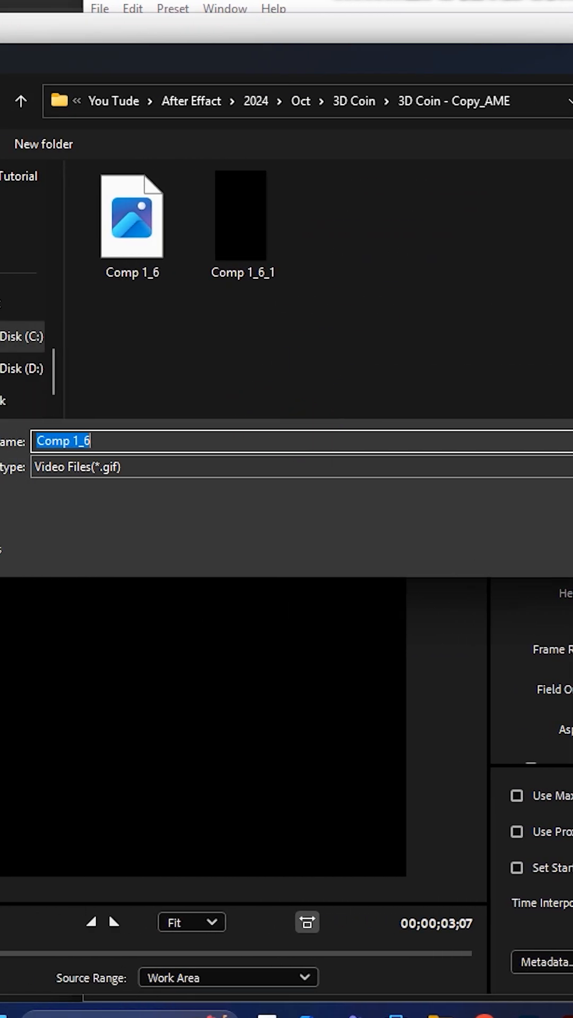
text(gif)
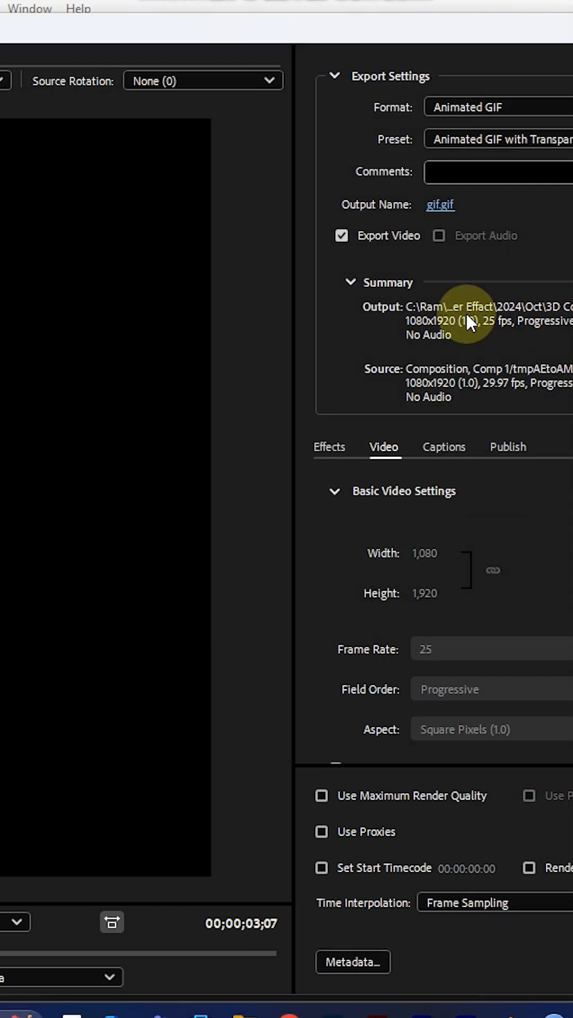
mouse_move(336, 812)
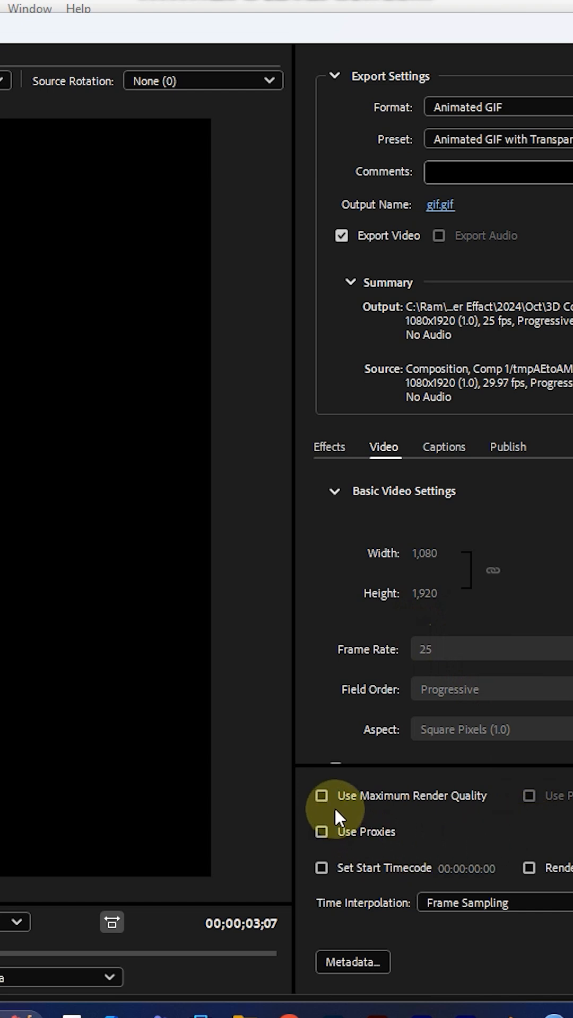
mouse_move(332, 804)
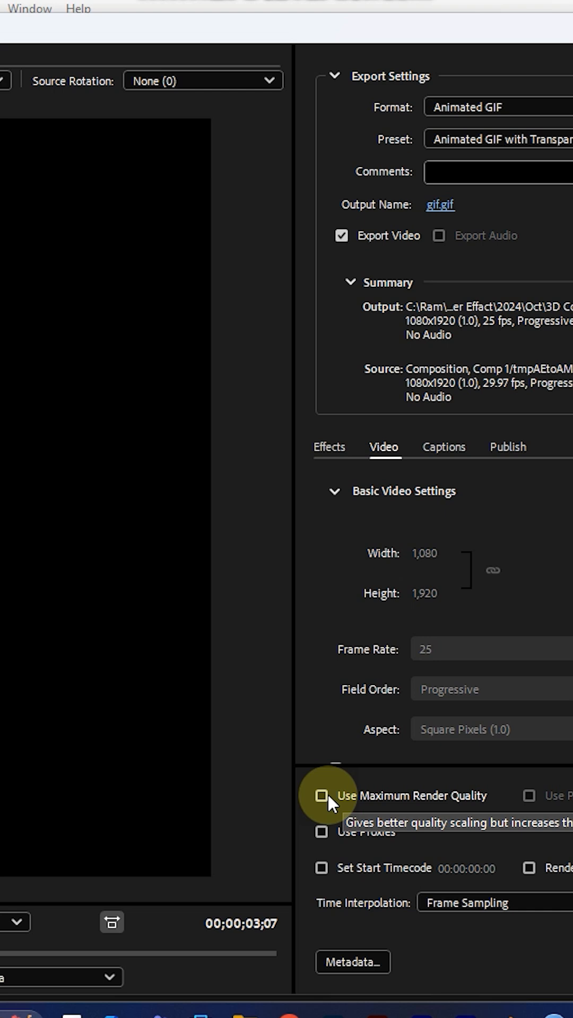
Step: Enable Use Maximum Render Quality and confirm the export settings
click(321, 796)
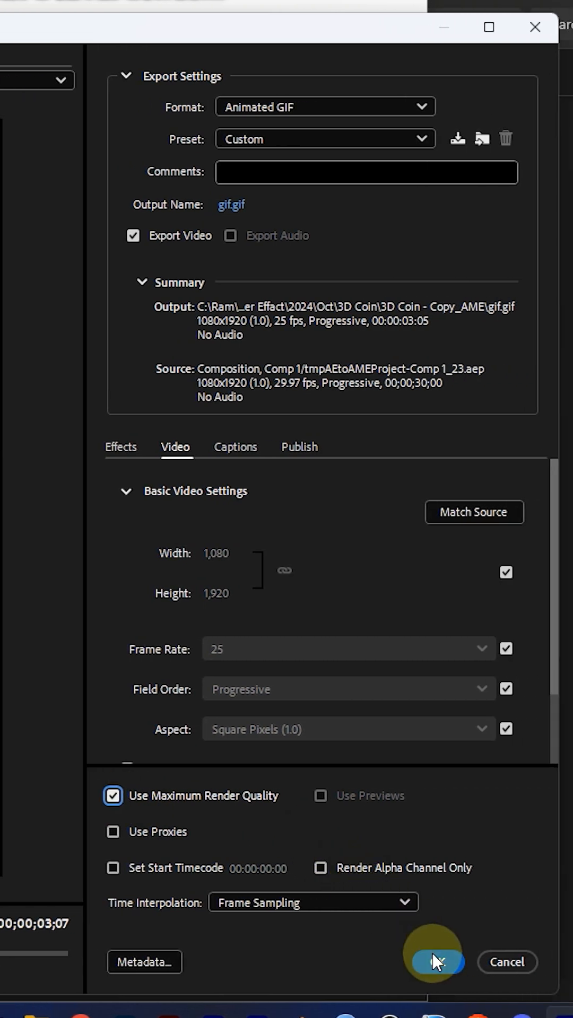
click(434, 961)
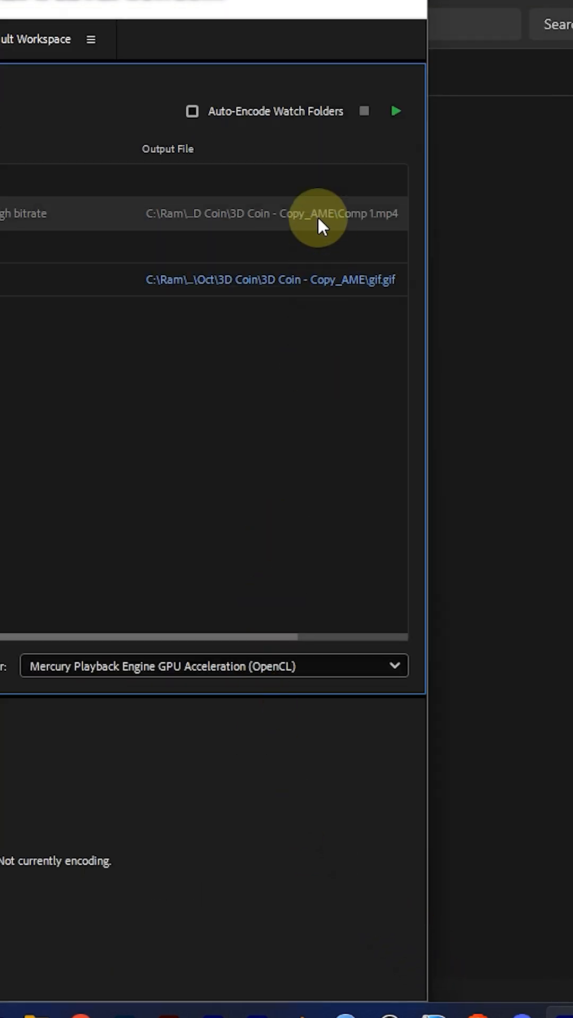
mouse_move(394, 110)
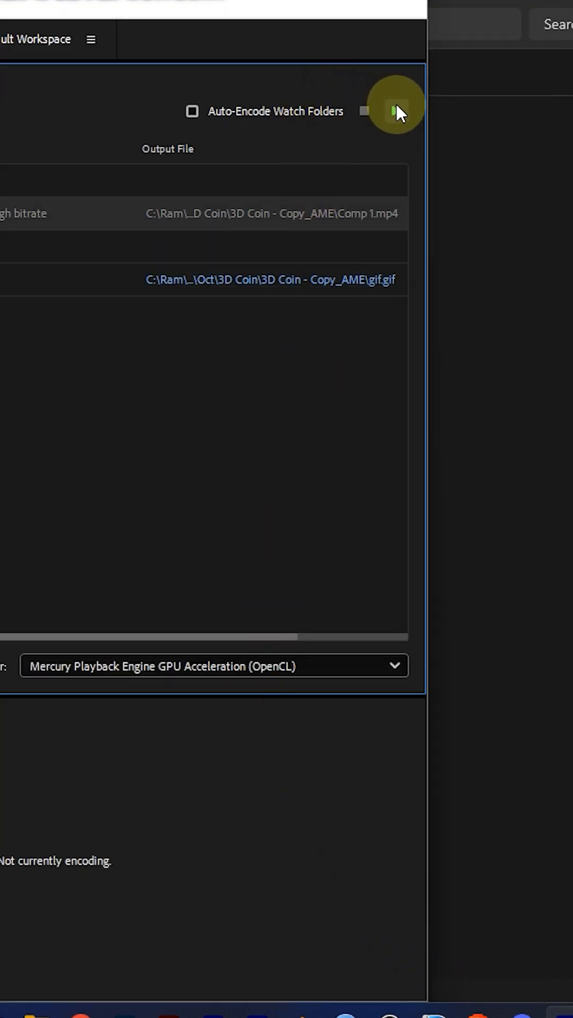
mouse_move(395, 110)
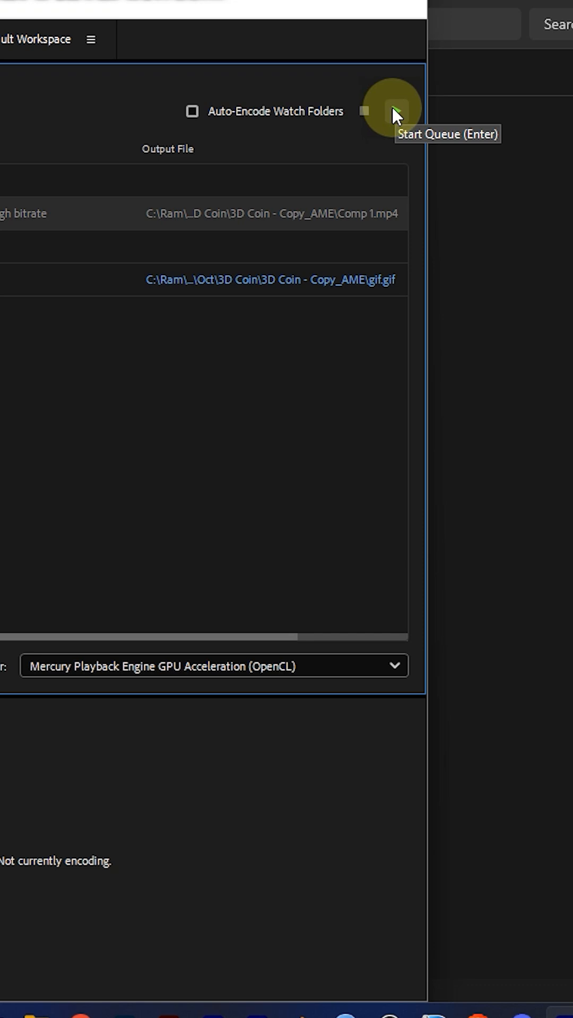
Step: Start rendering the queued items including the Comp 1 animated GIF
click(394, 110)
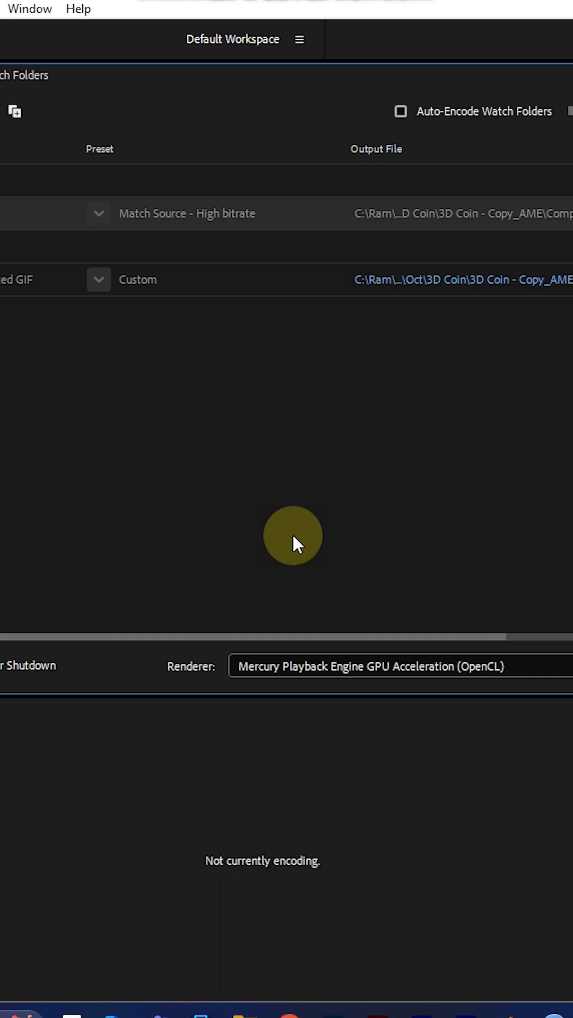
mouse_move(294, 526)
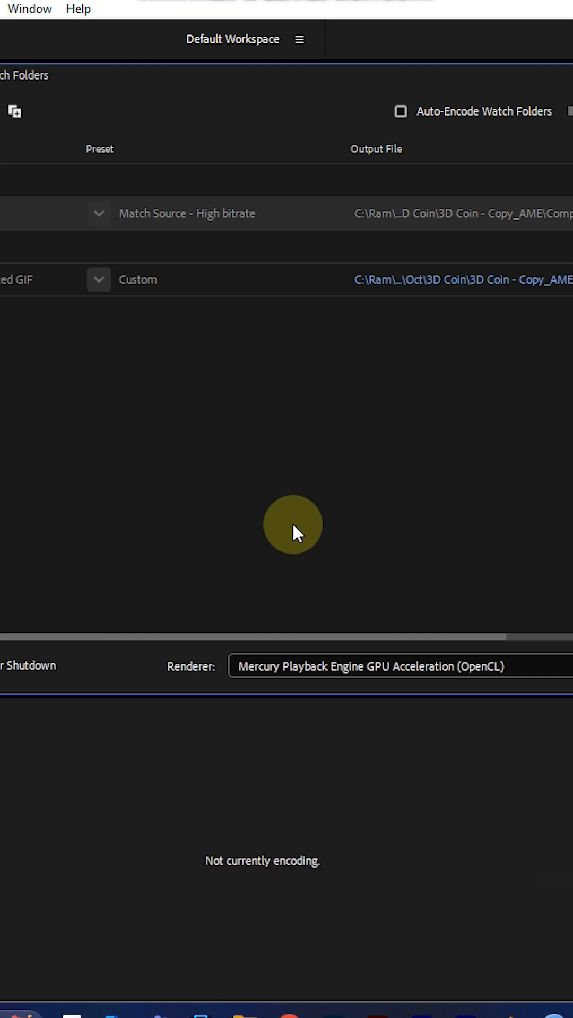